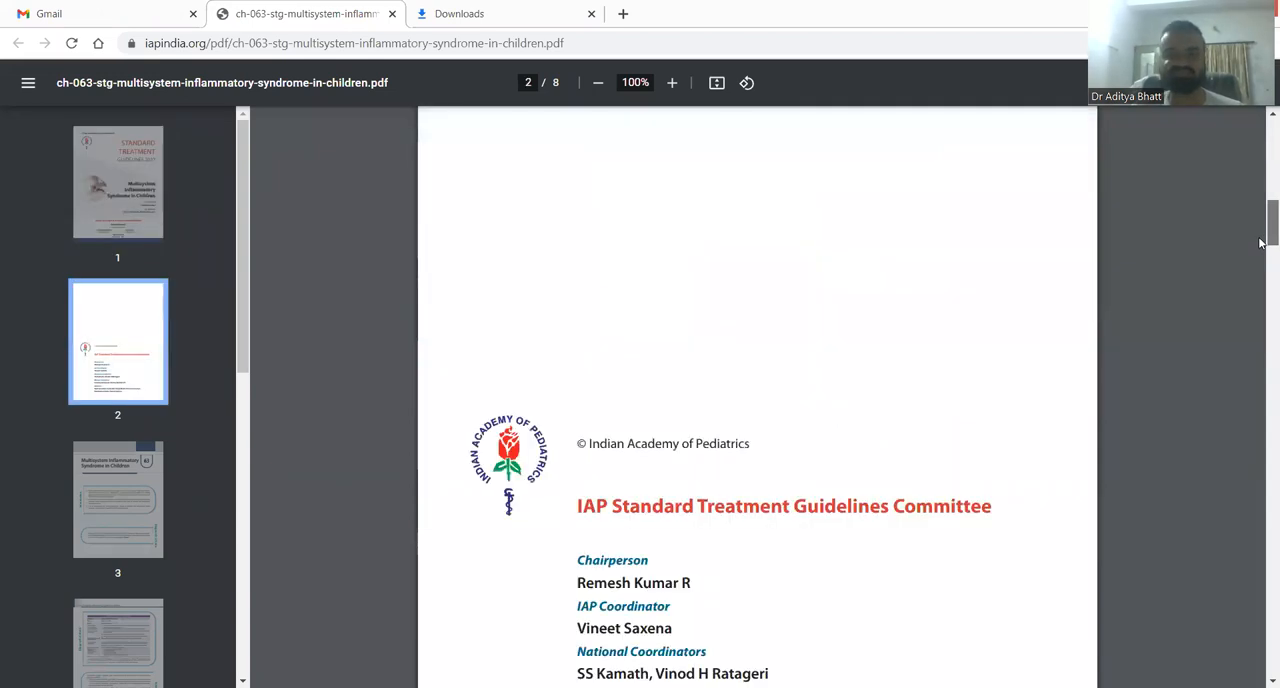
scroll(down, 3)
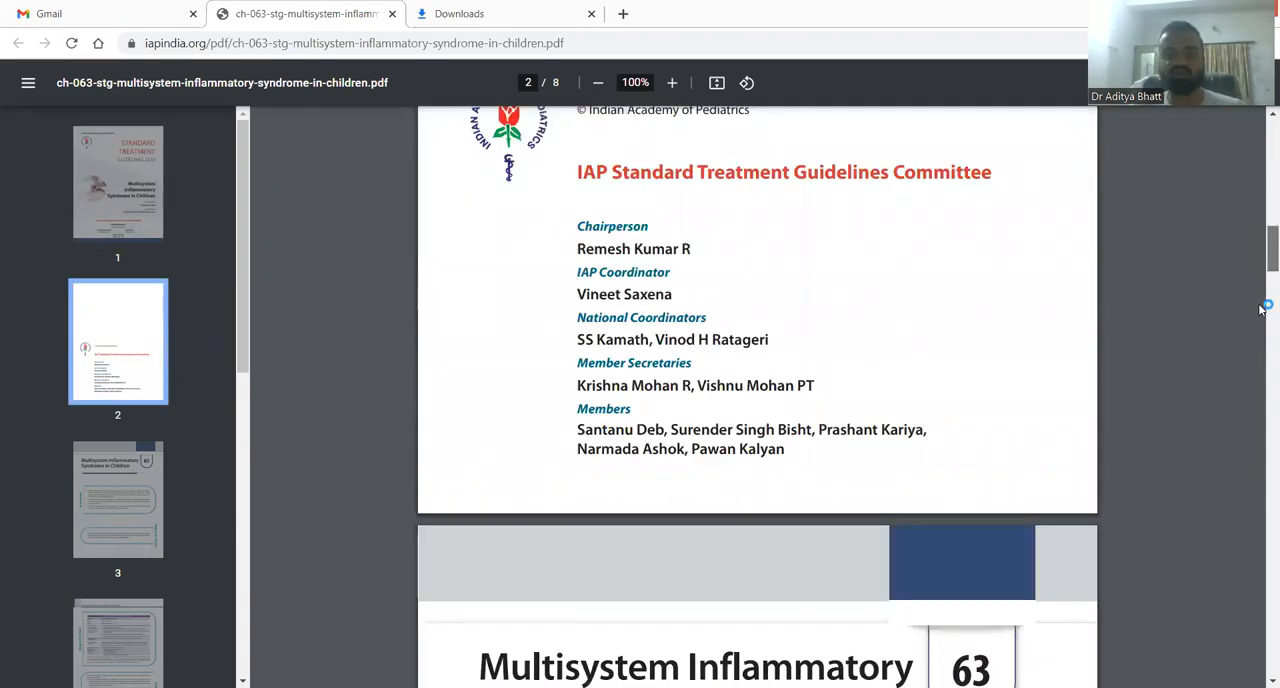
scroll(down, 3)
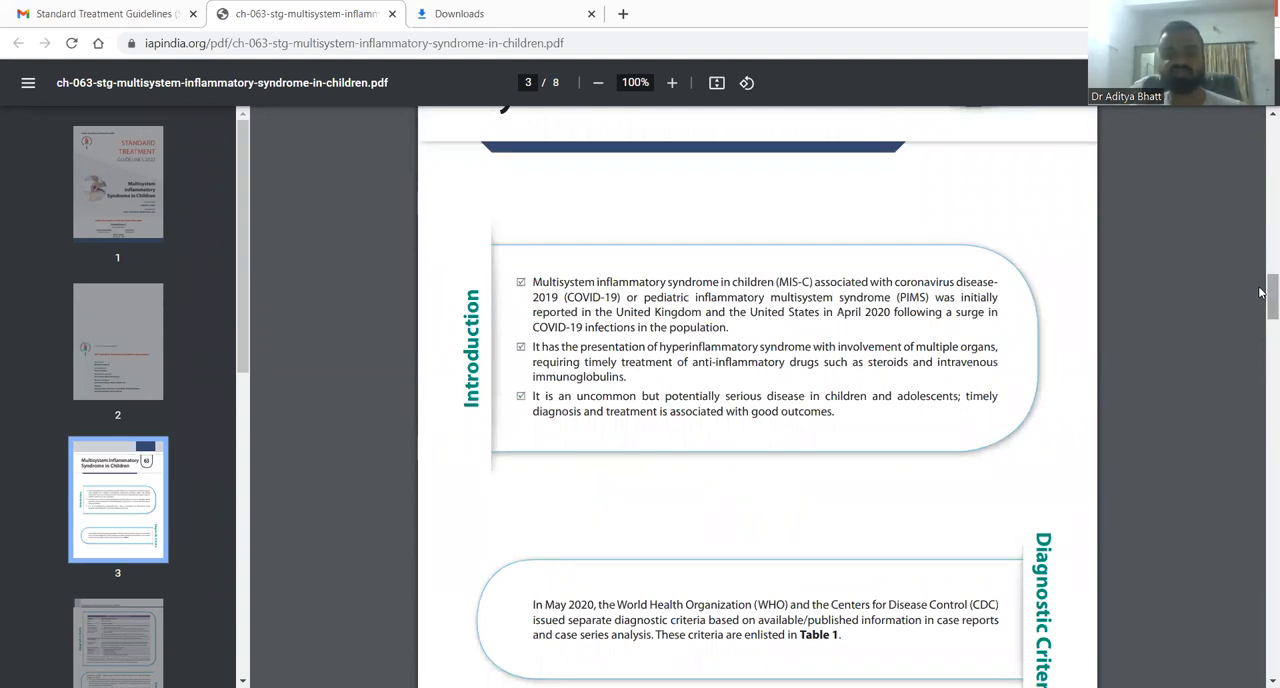
scroll(down, 3)
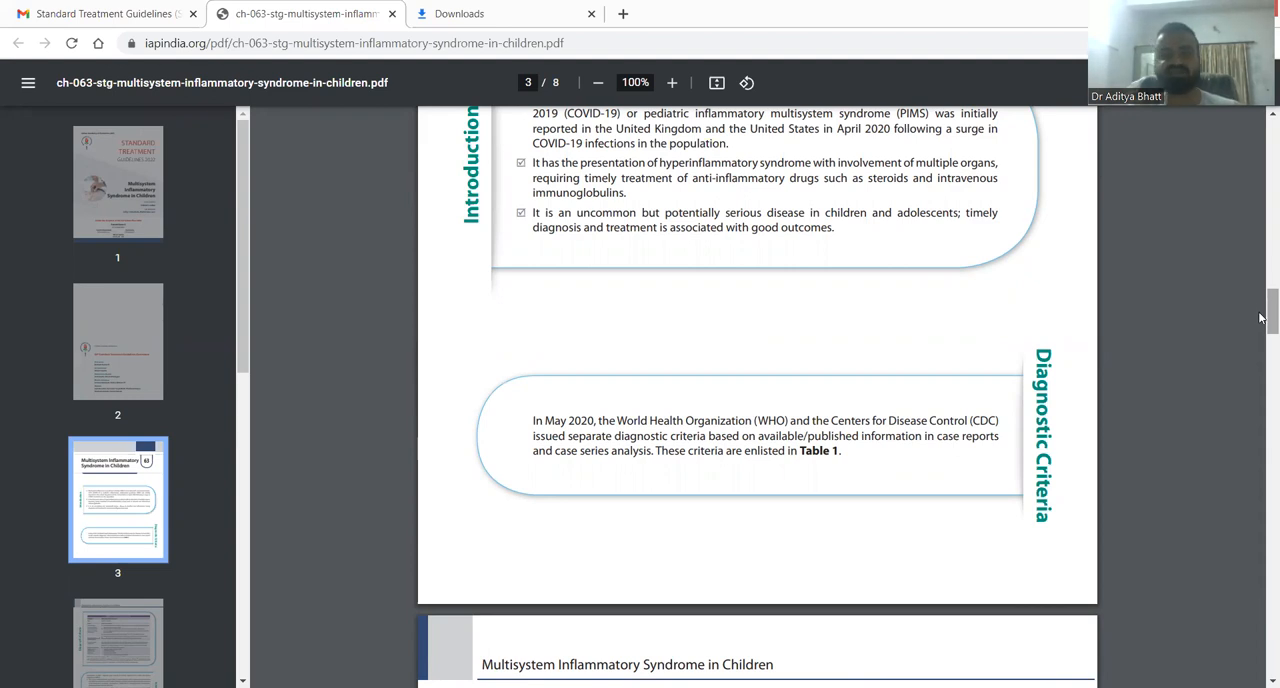
scroll(down, 3)
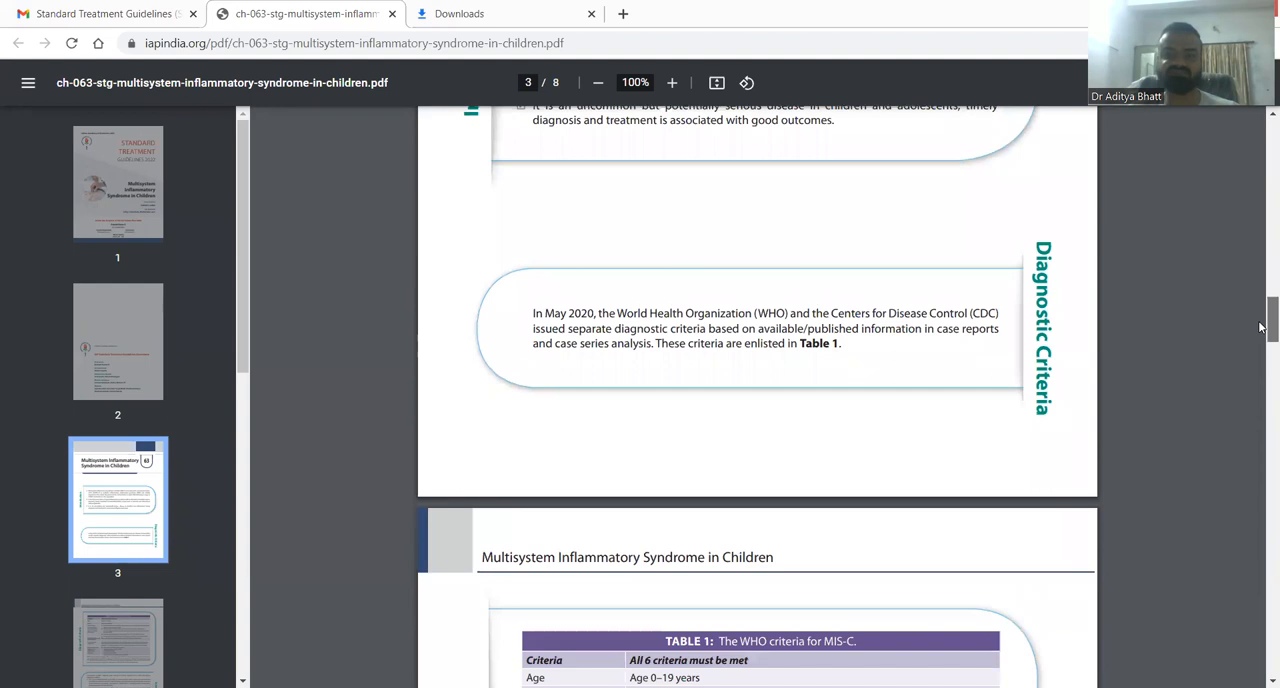
scroll(down, 3)
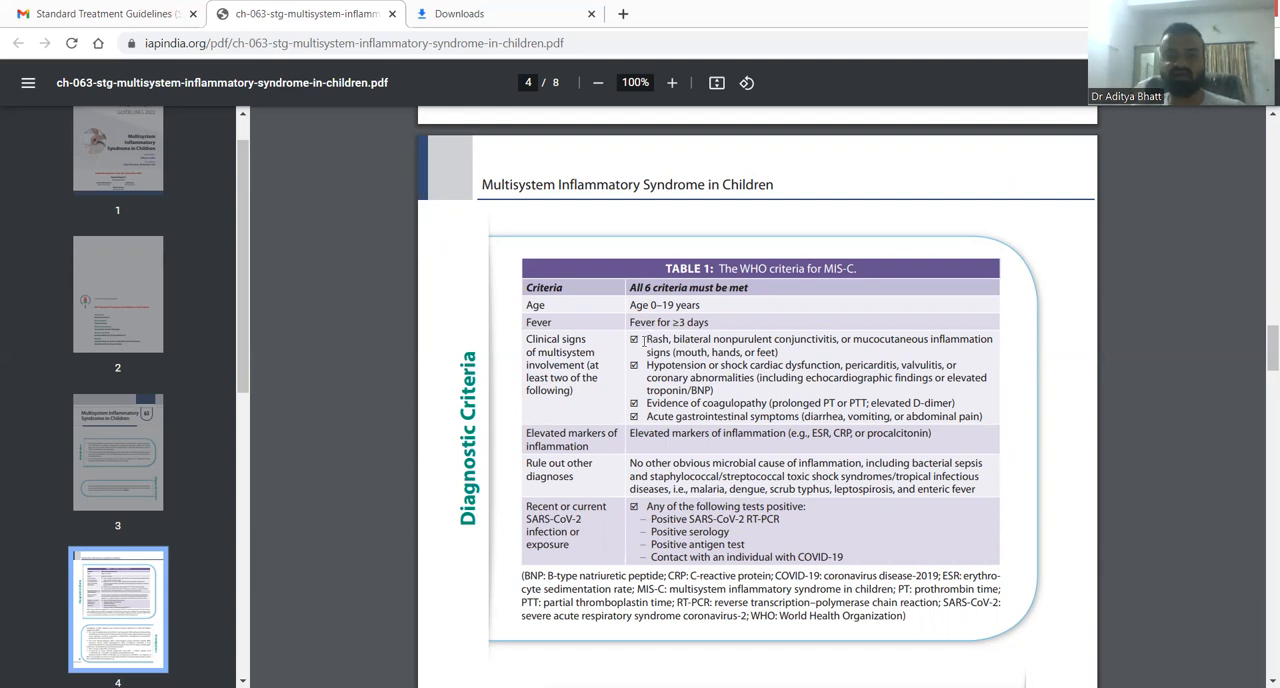
mouse_move(688, 332)
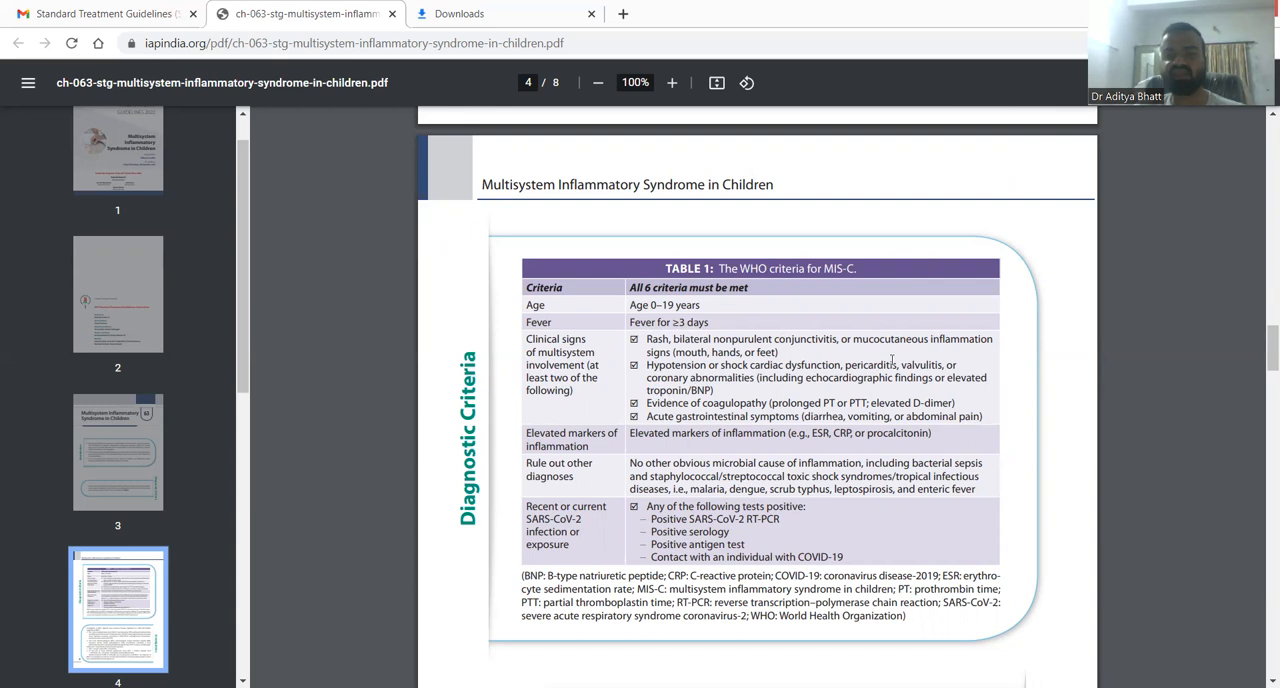
mouse_move(852, 390)
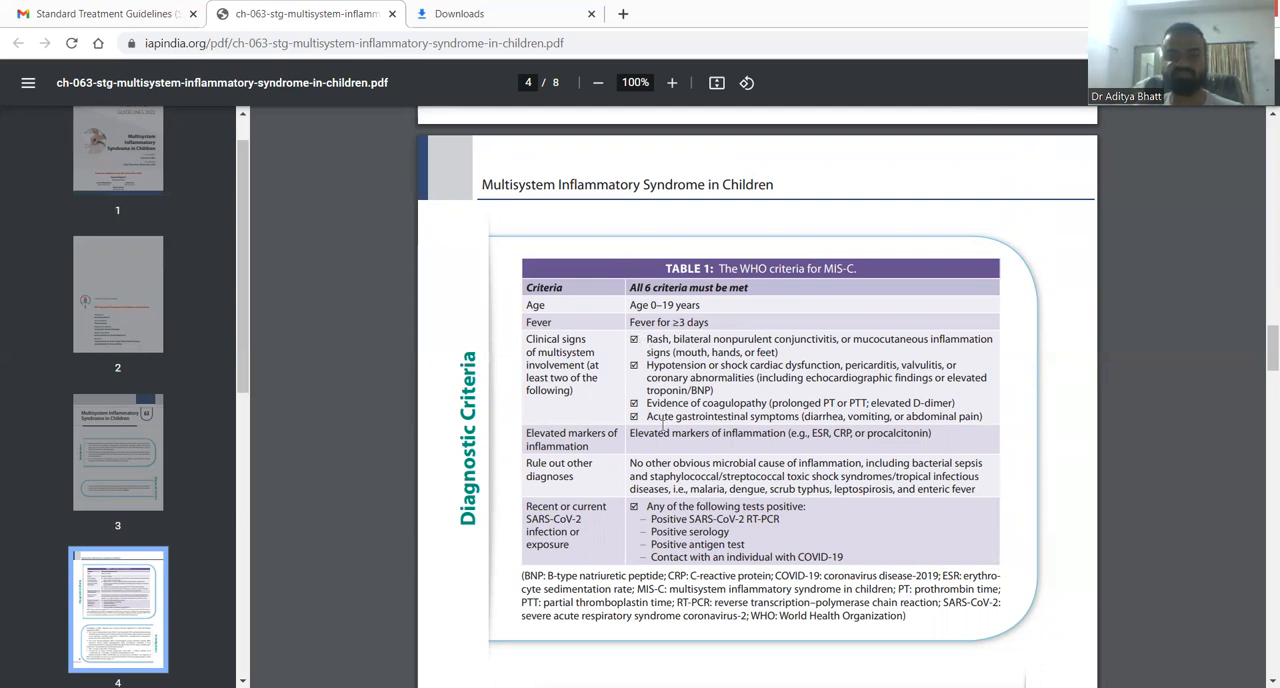
mouse_move(940, 524)
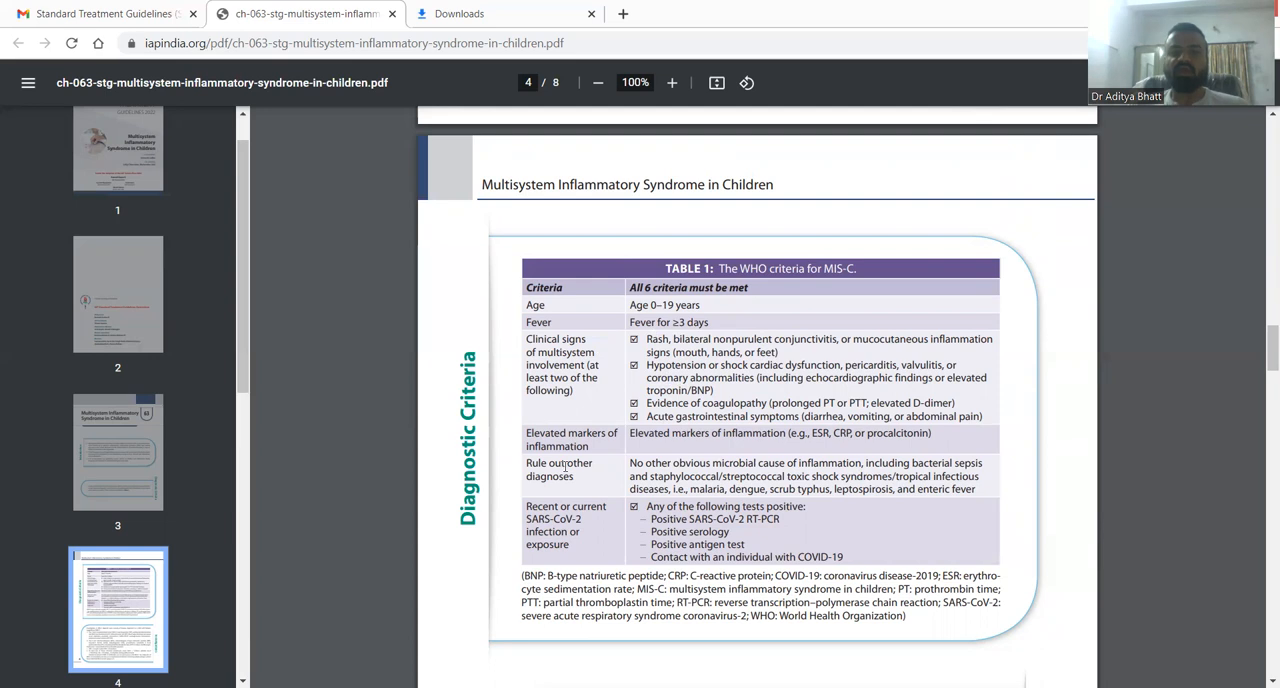
mouse_move(976, 398)
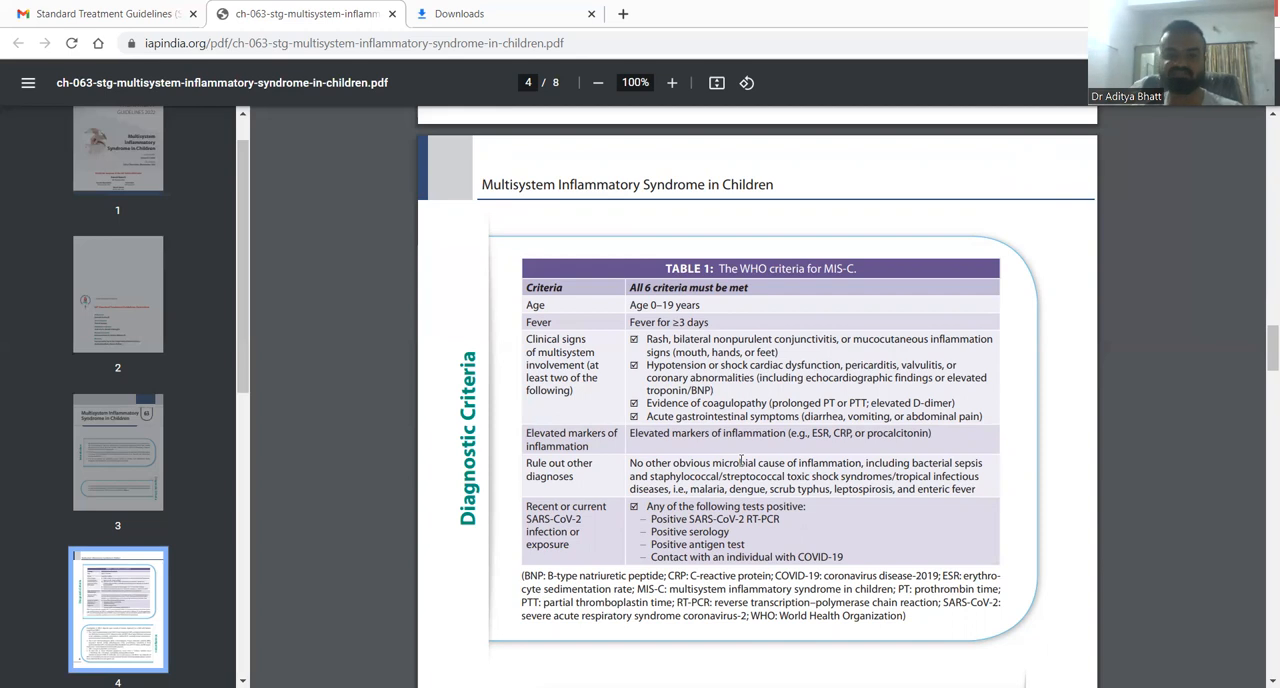
scroll(down, 3)
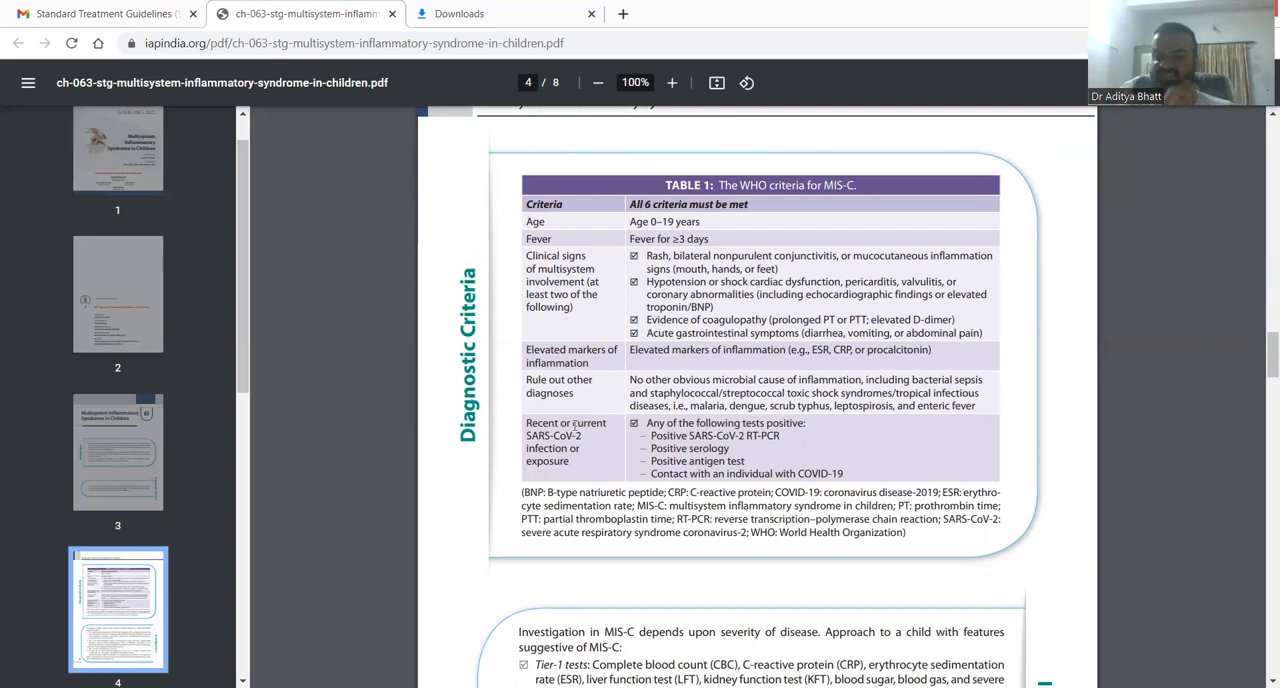
mouse_move(780, 462)
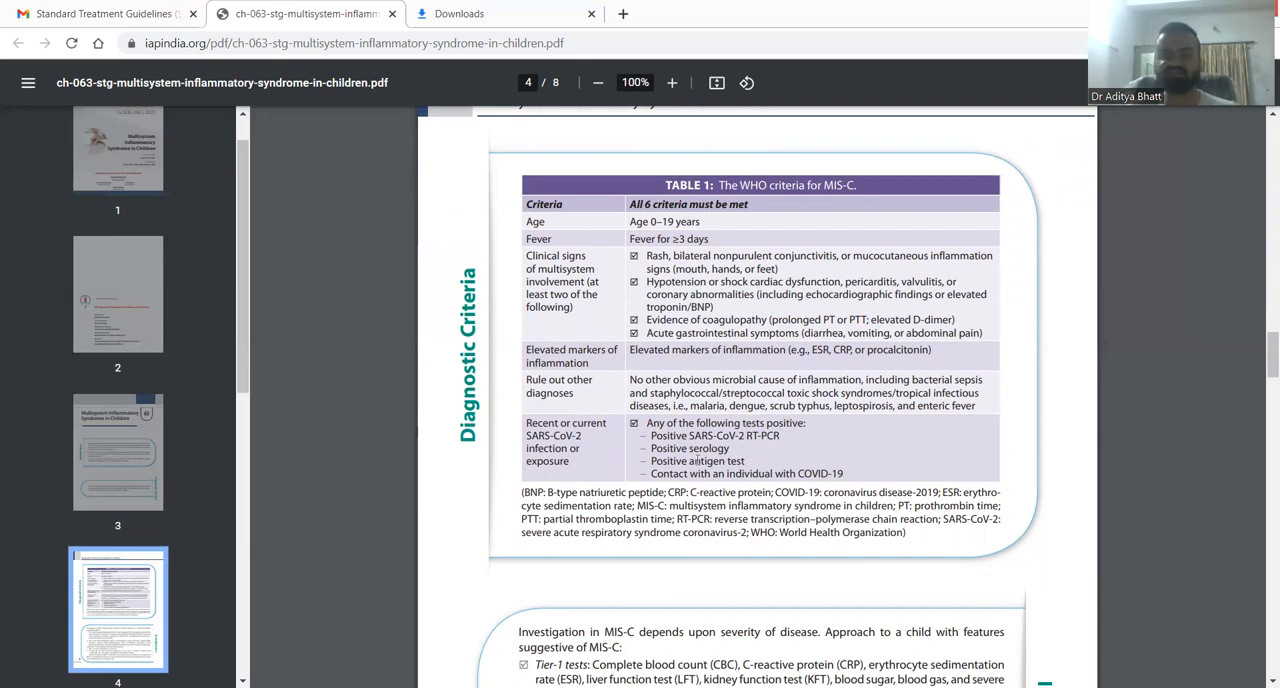
scroll(down, 3)
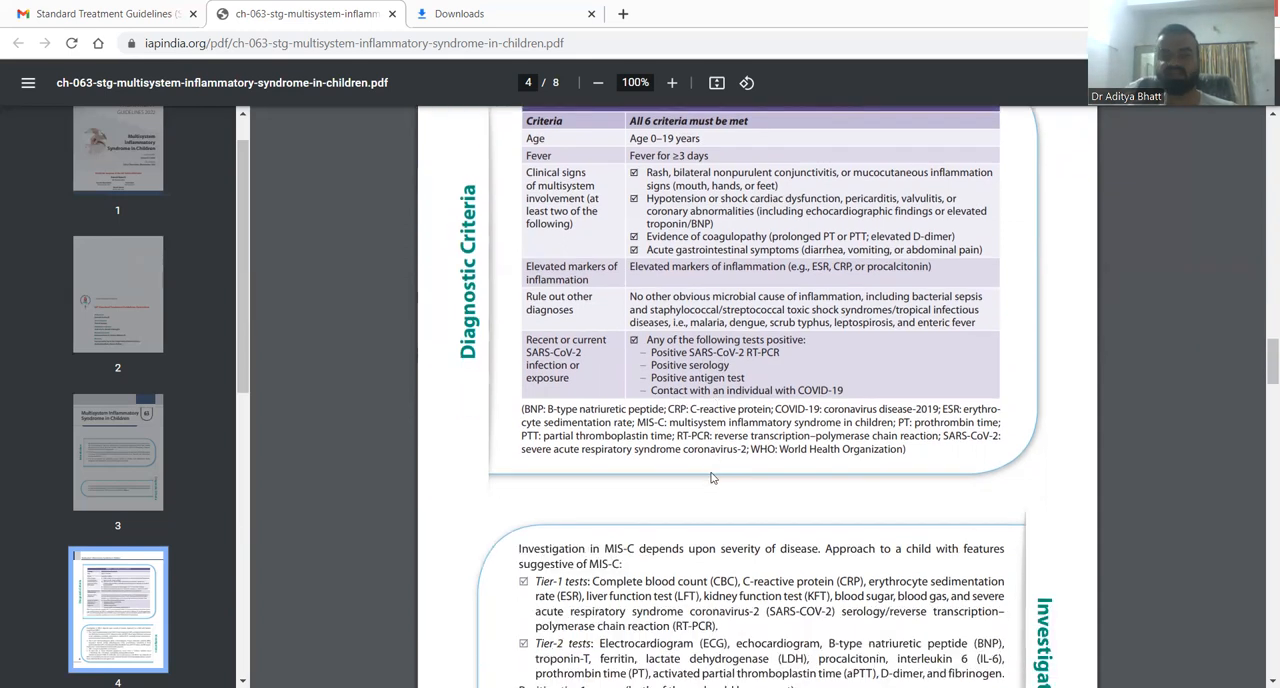
scroll(down, 3)
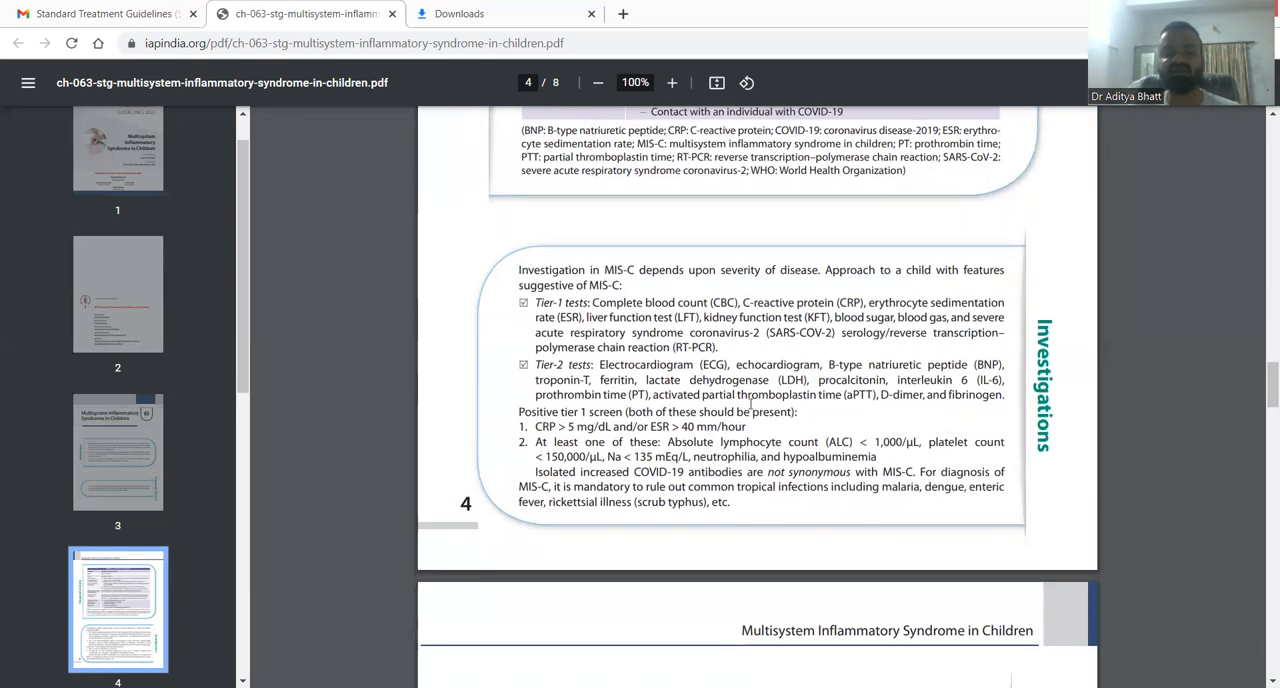
scroll(down, 3)
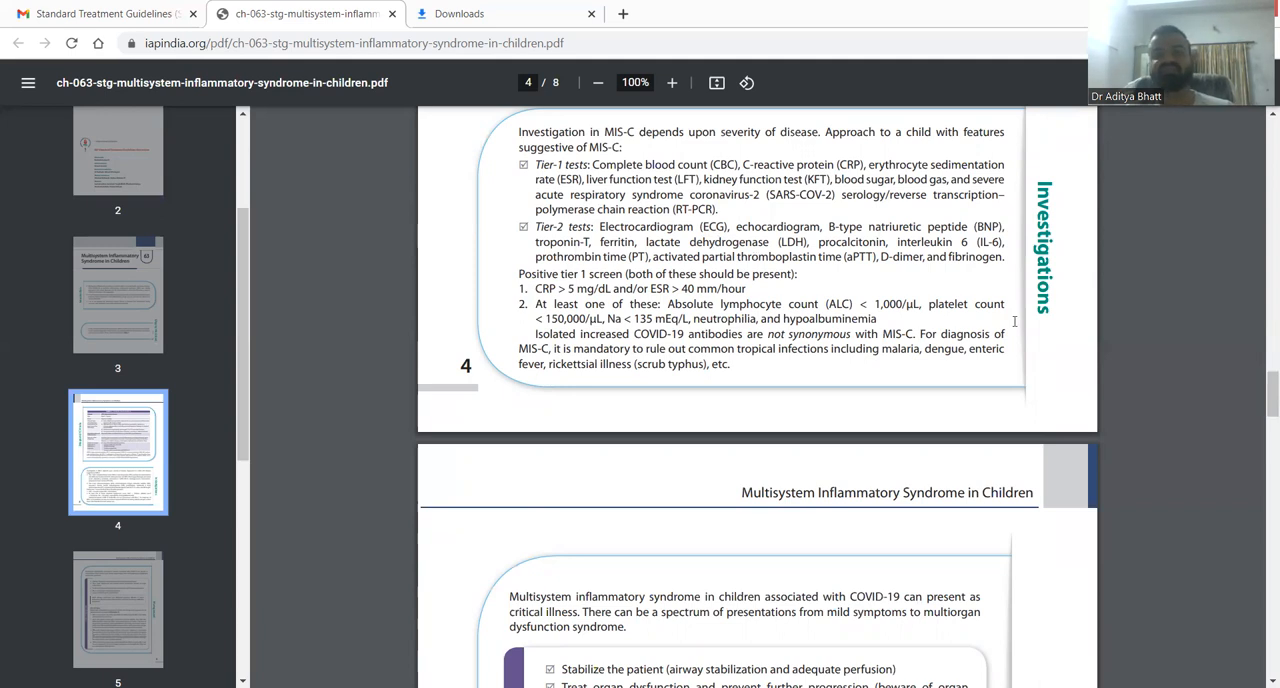
mouse_move(826, 330)
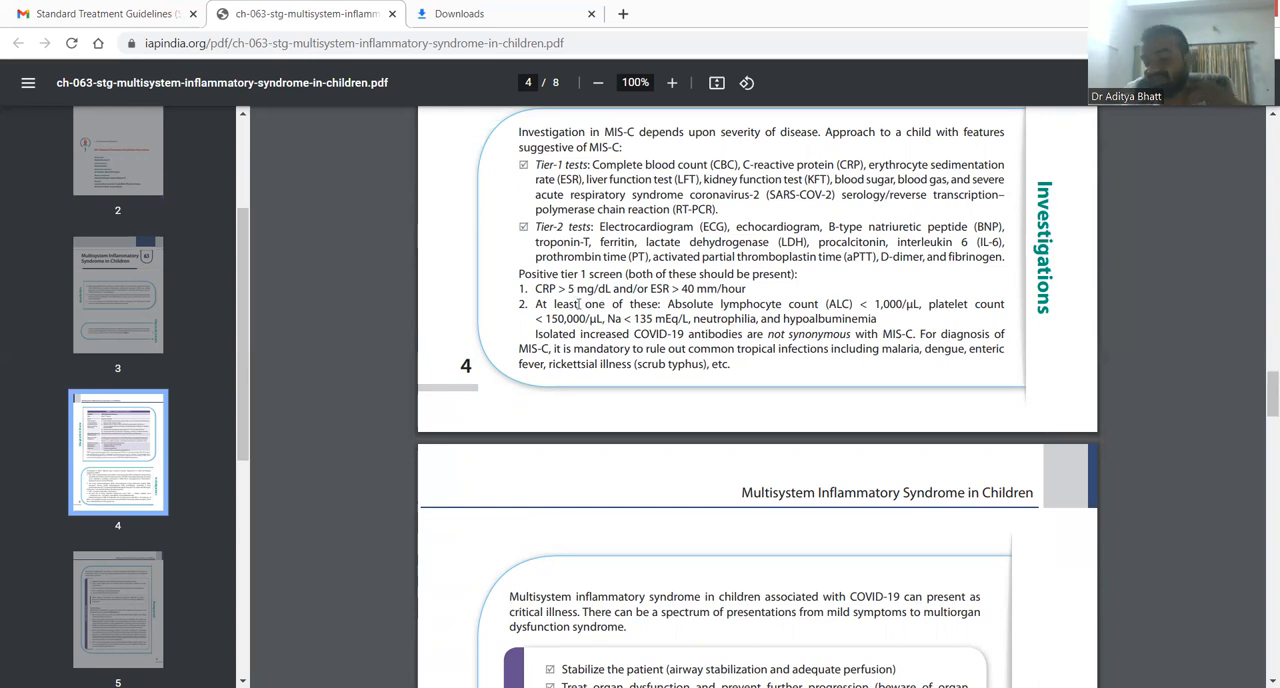
scroll(down, 3)
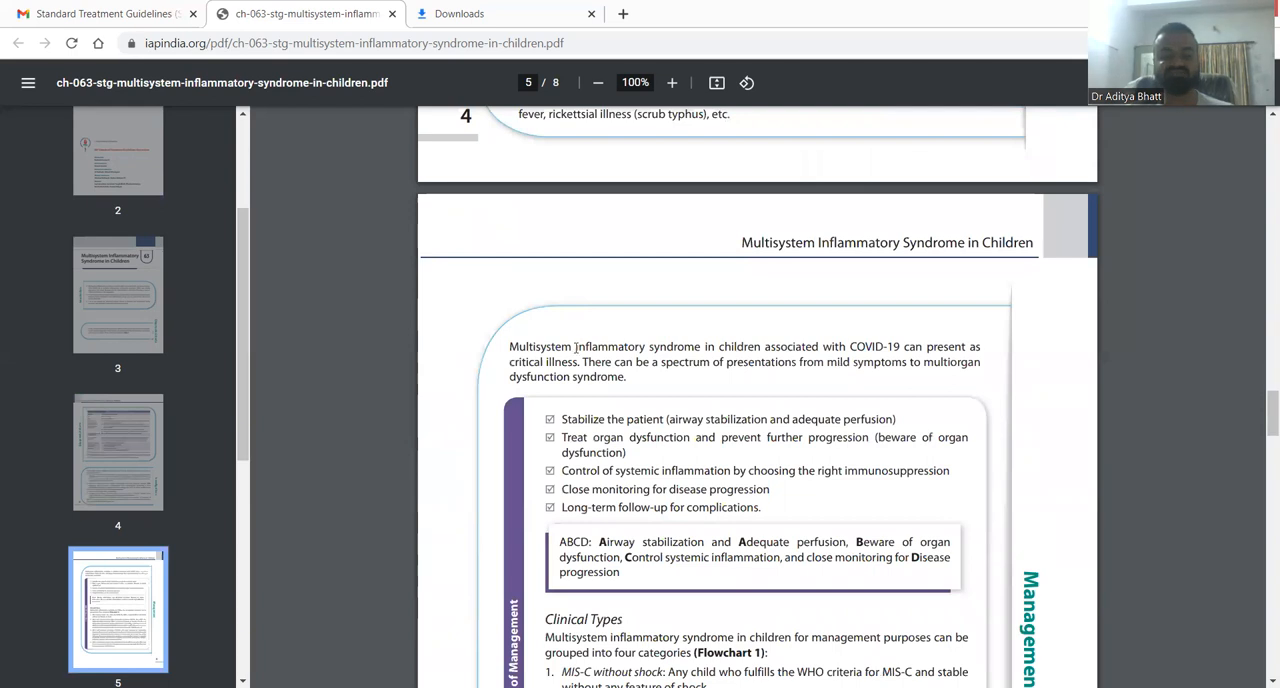
scroll(down, 3)
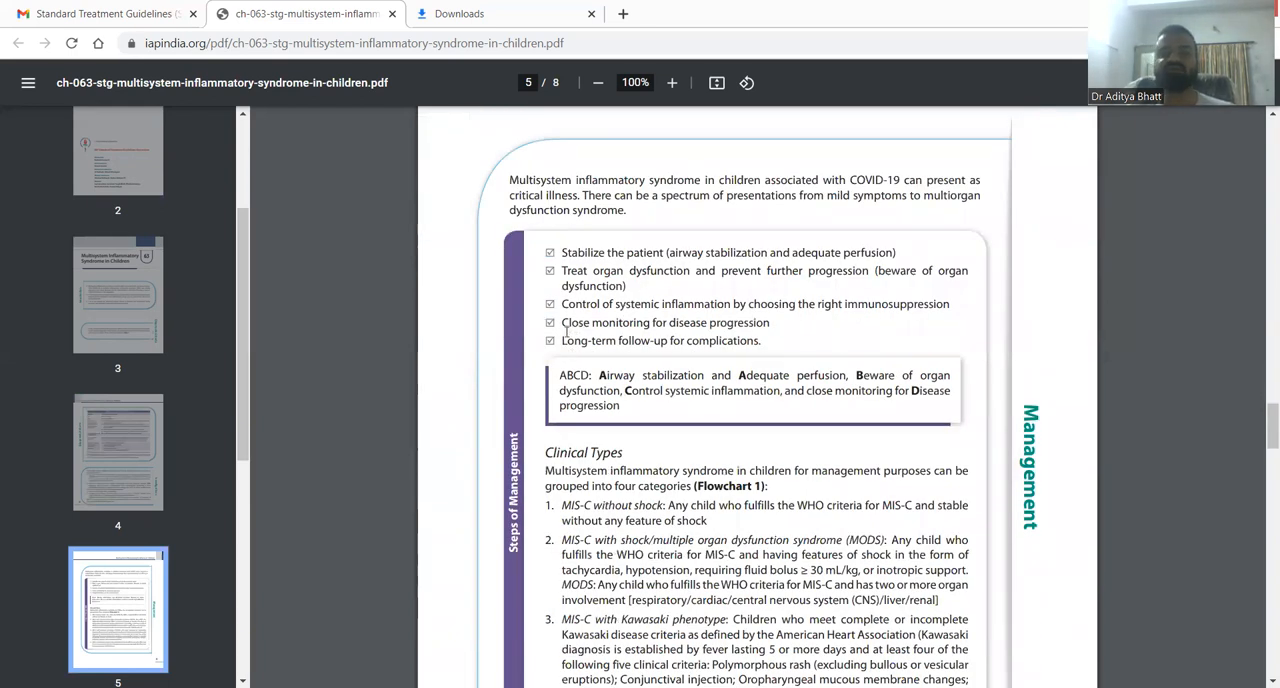
scroll(down, 3)
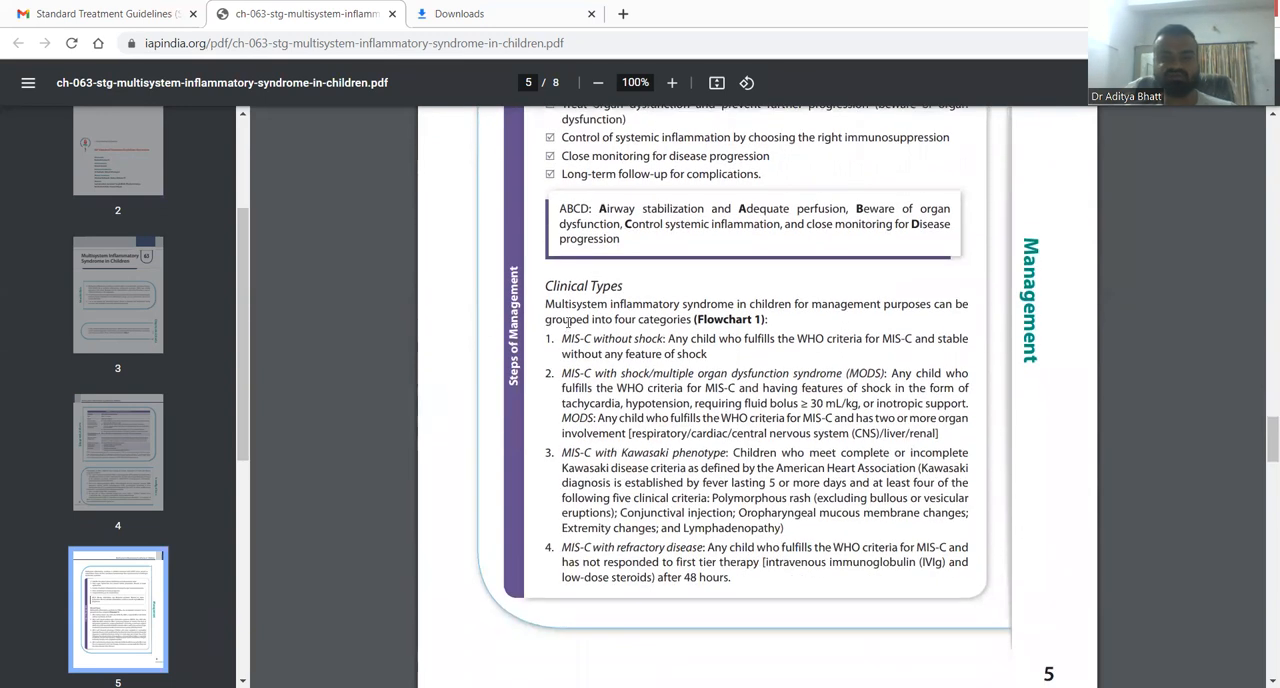
scroll(down, 3)
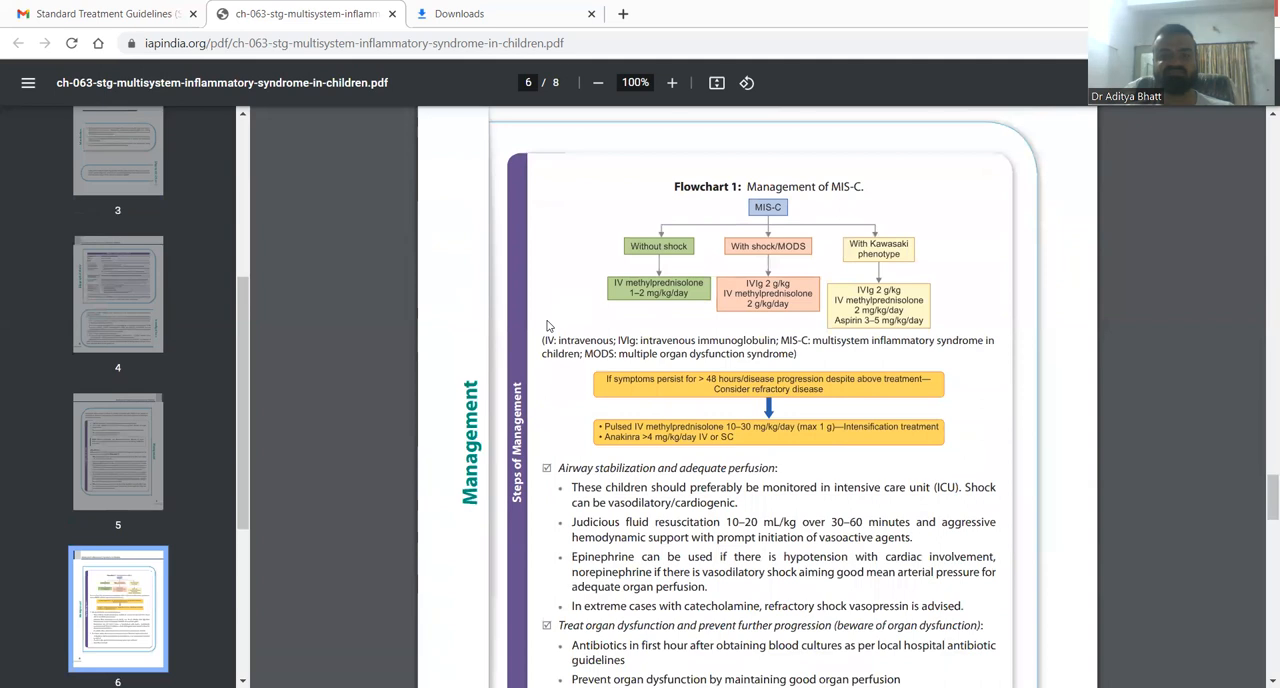
mouse_move(898, 308)
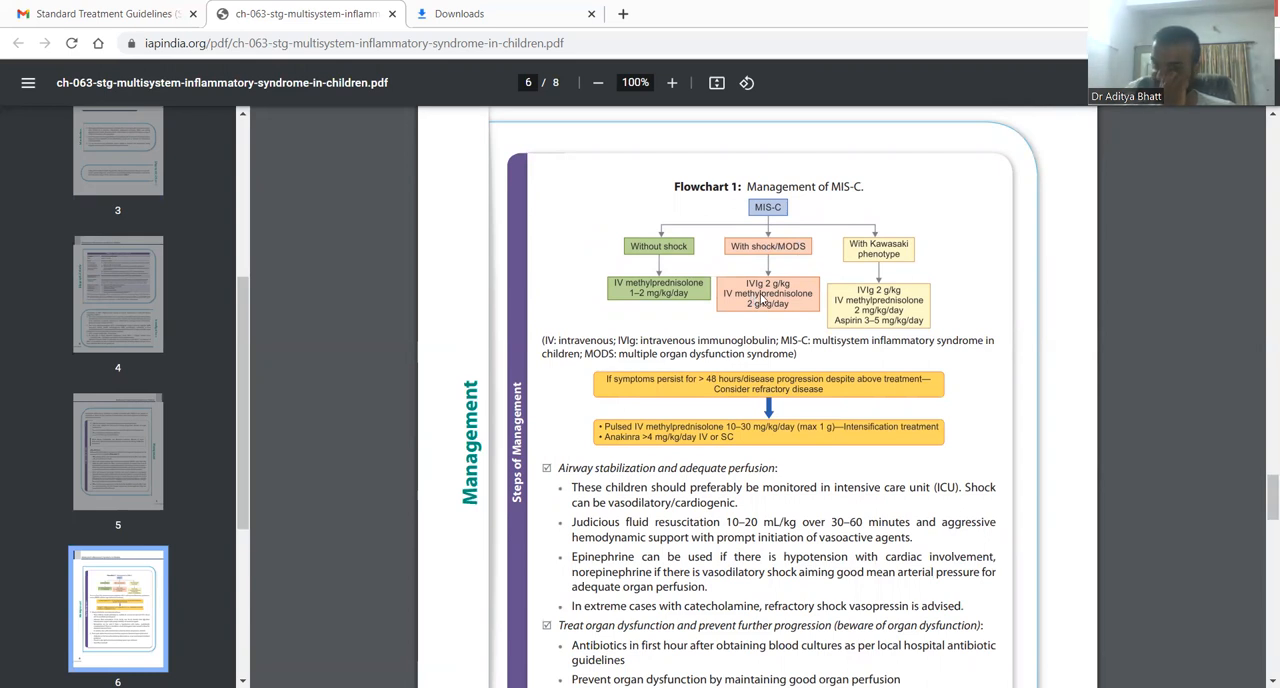
mouse_move(792, 308)
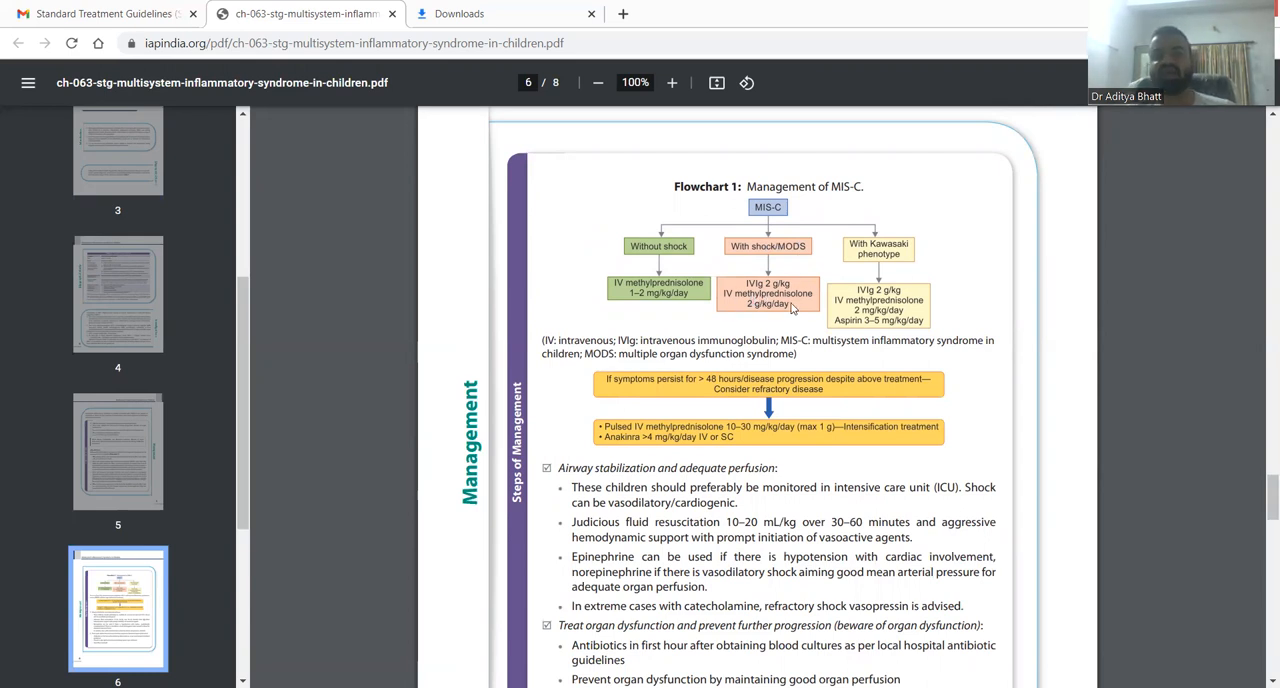
mouse_move(768, 318)
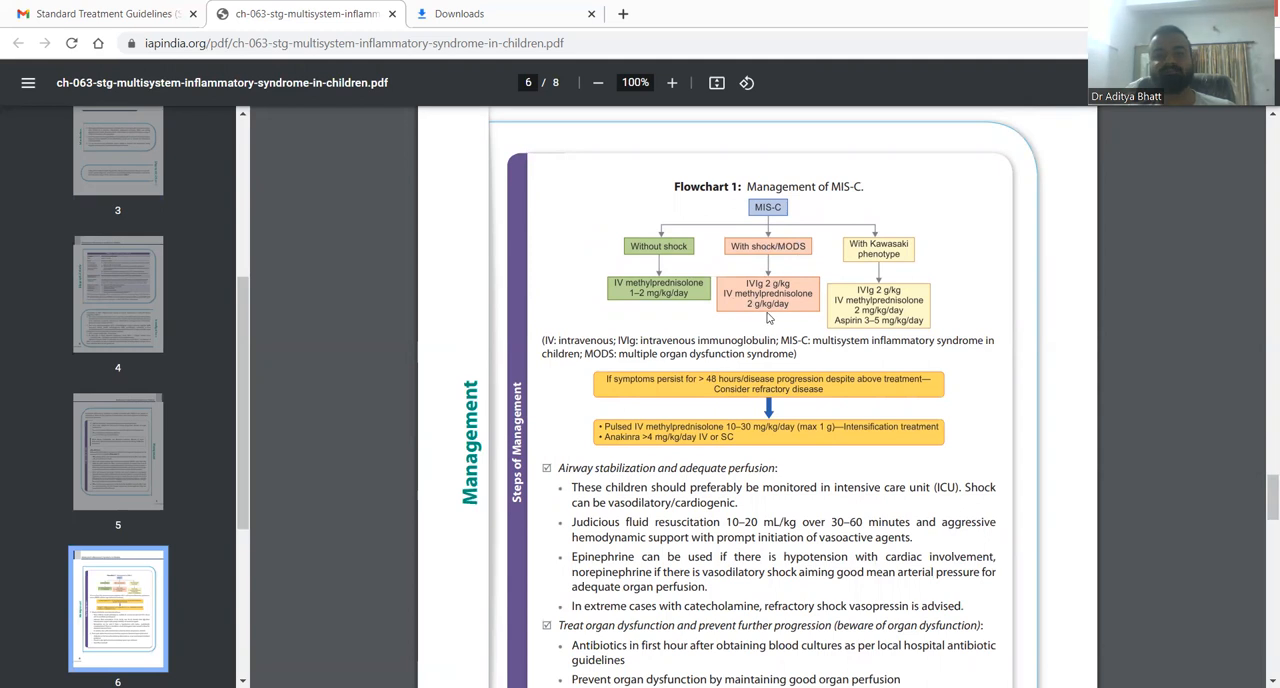
mouse_move(792, 308)
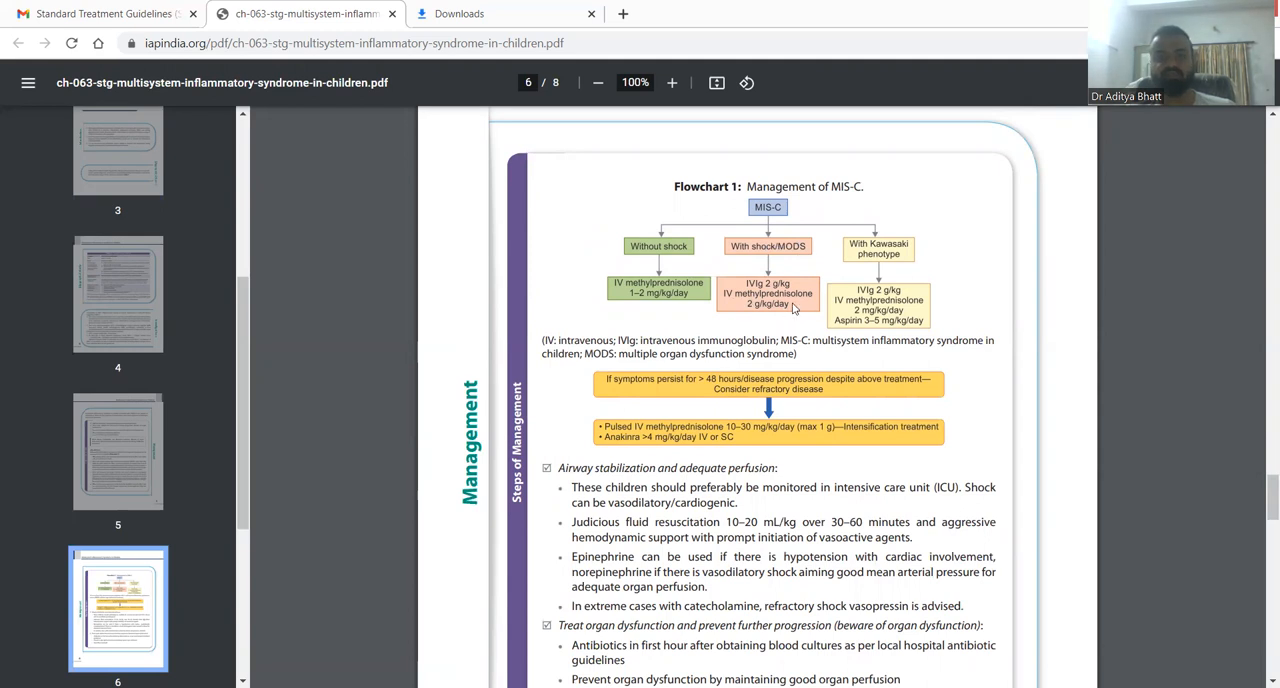
mouse_move(838, 250)
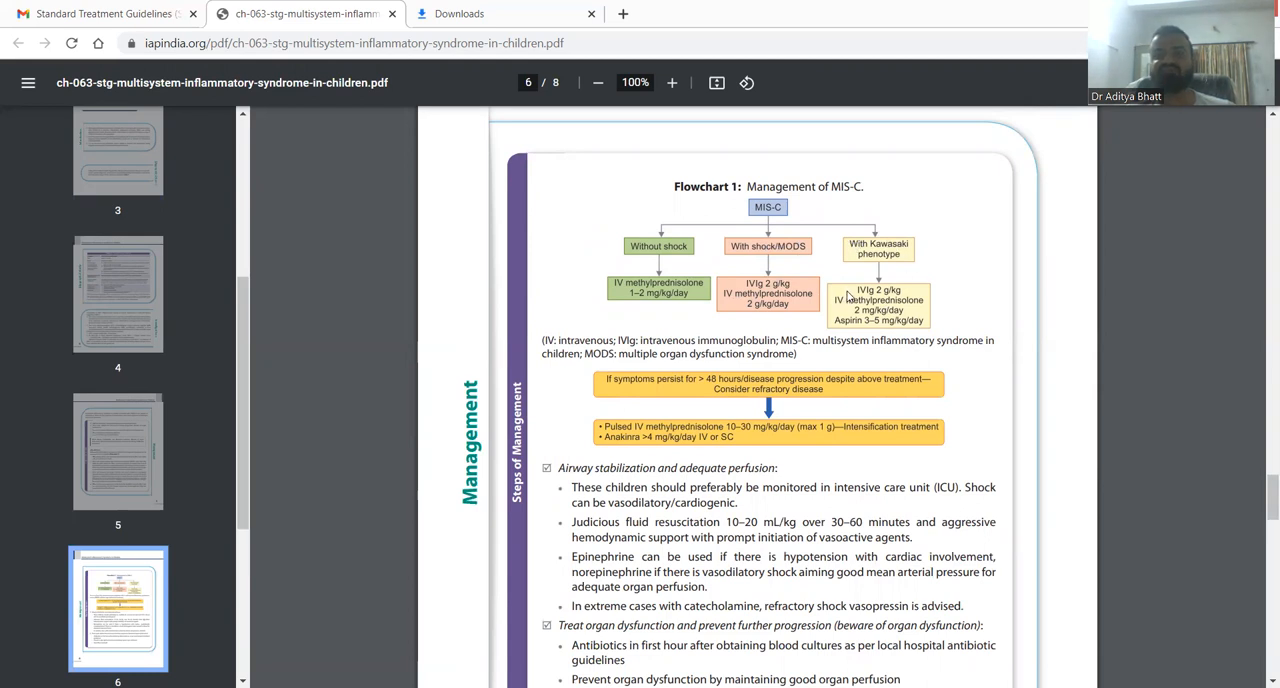
mouse_move(858, 310)
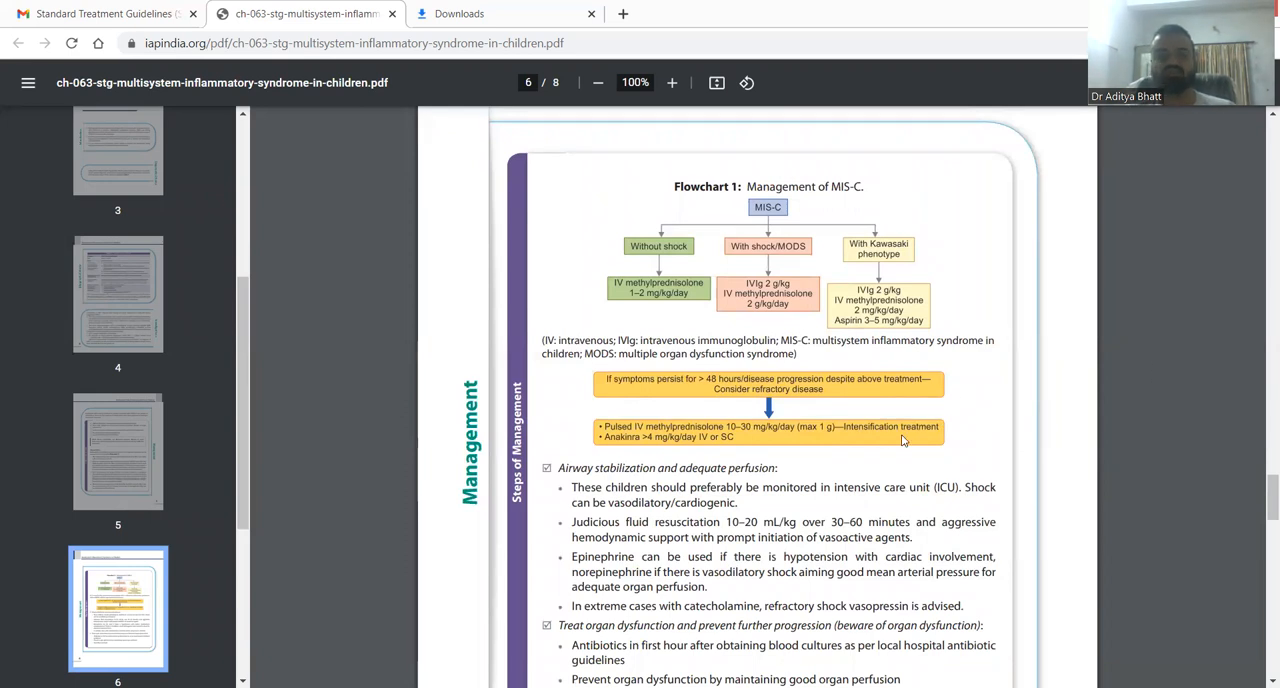
mouse_move(796, 270)
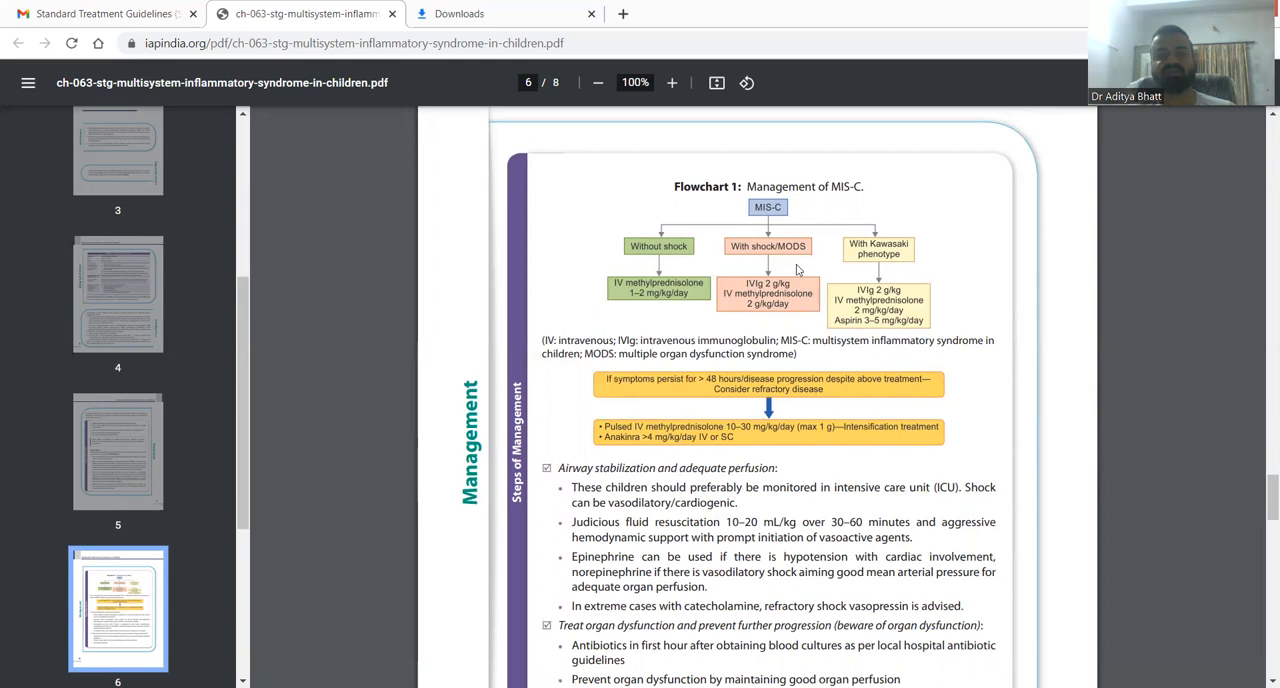
mouse_move(798, 270)
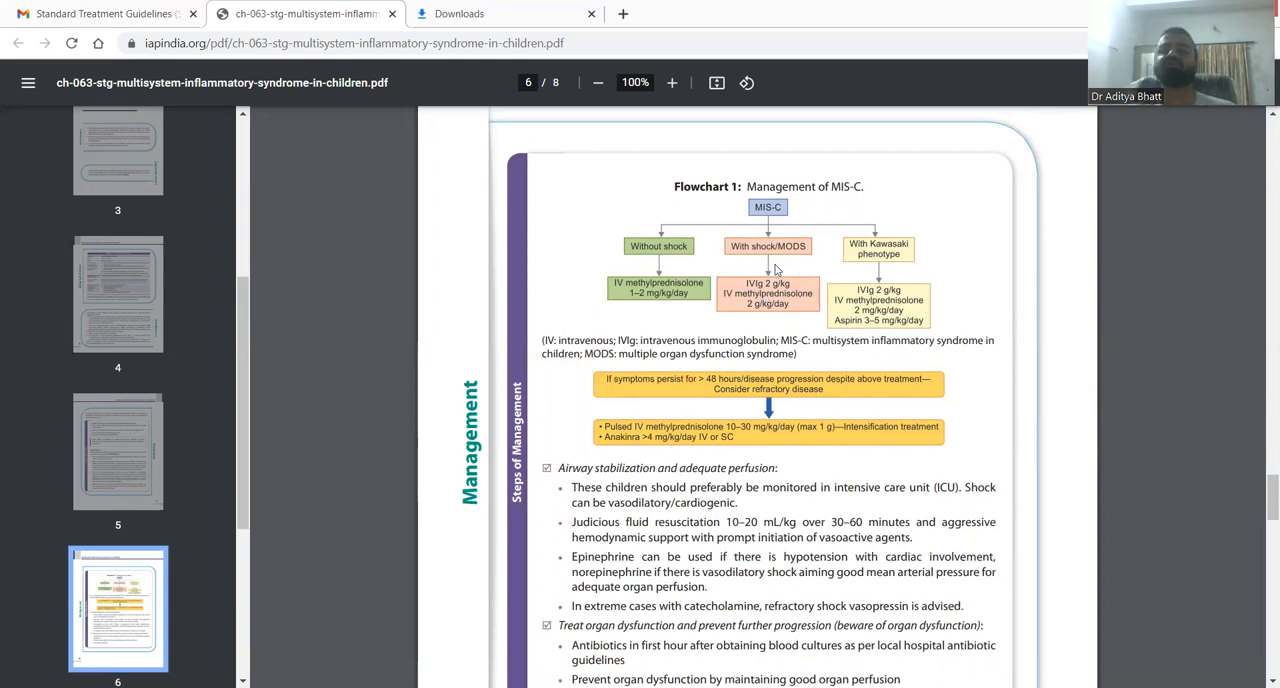
mouse_move(776, 264)
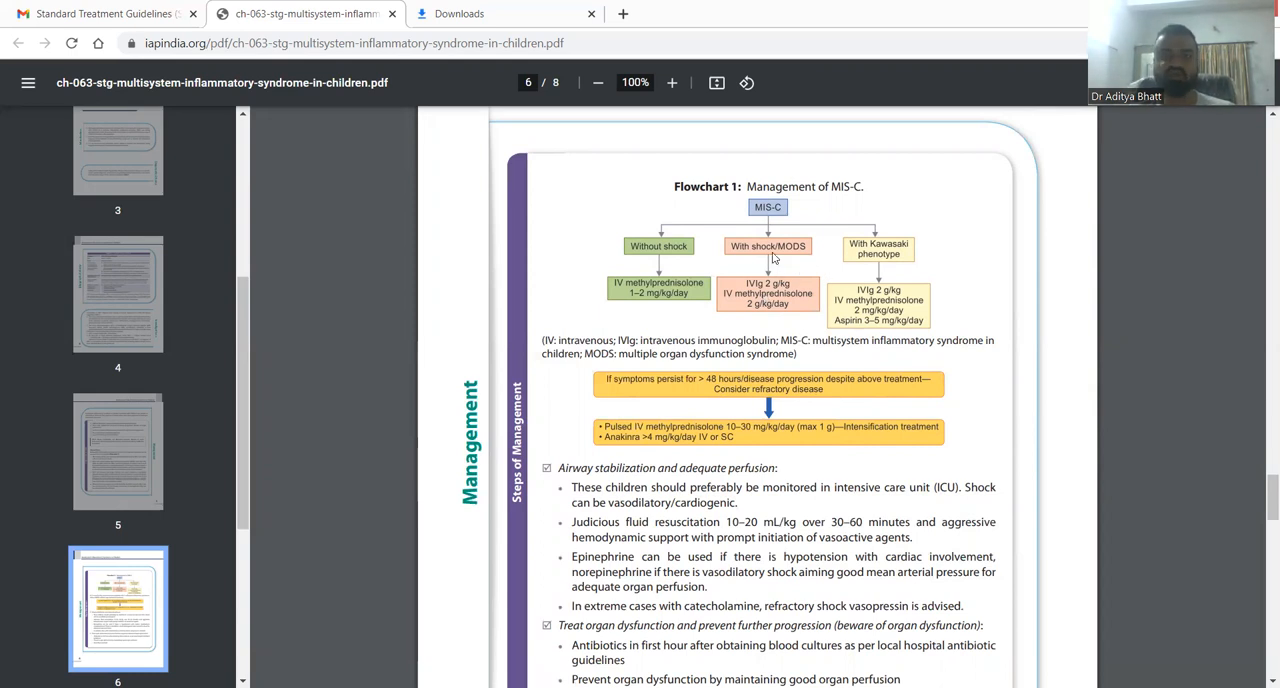
scroll(down, 3)
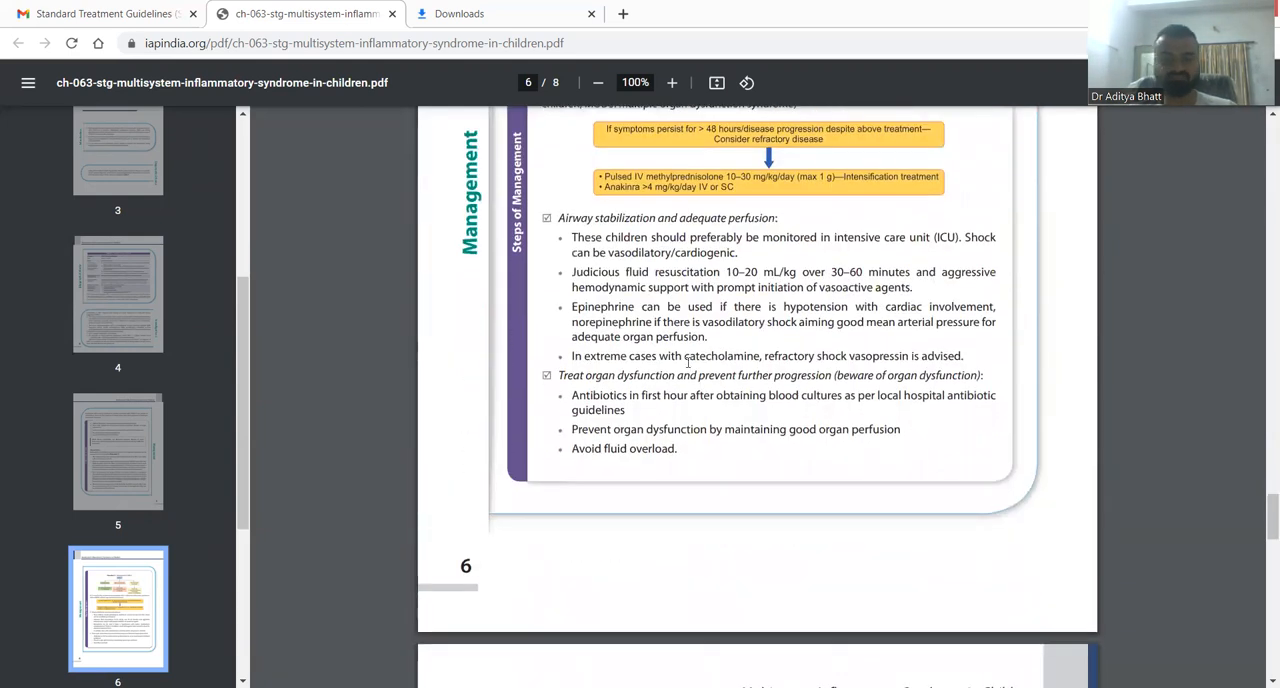
scroll(down, 3)
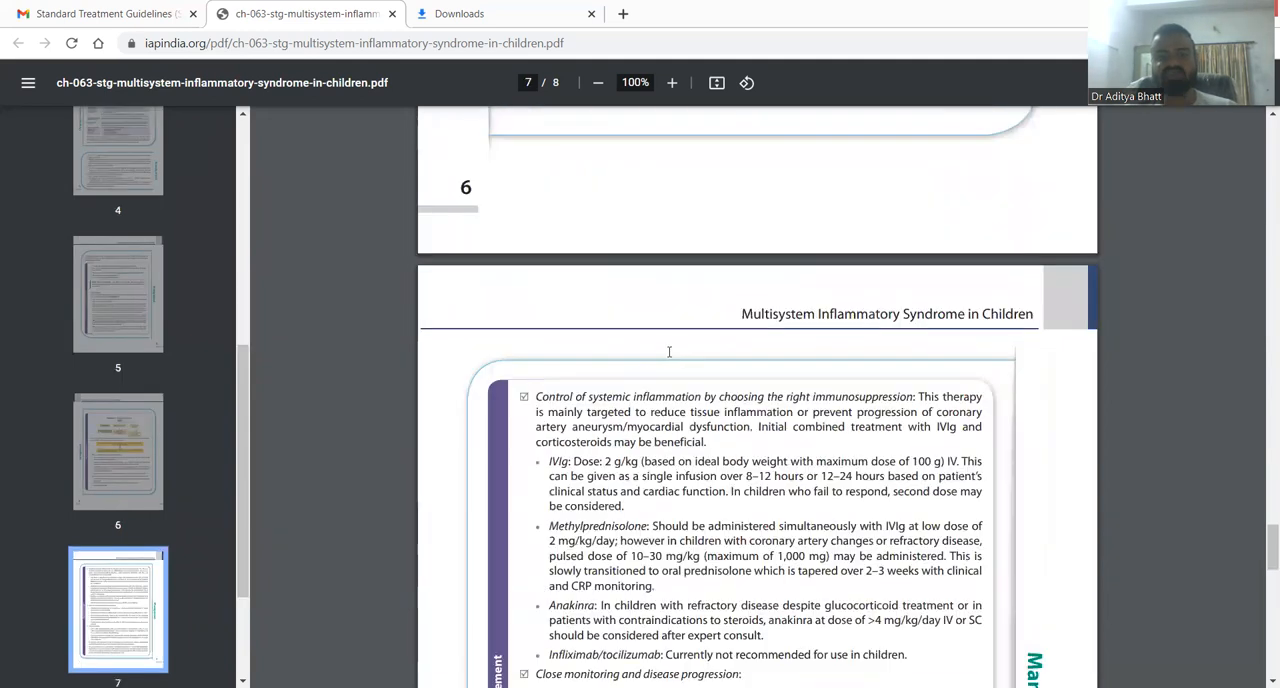
scroll(down, 3)
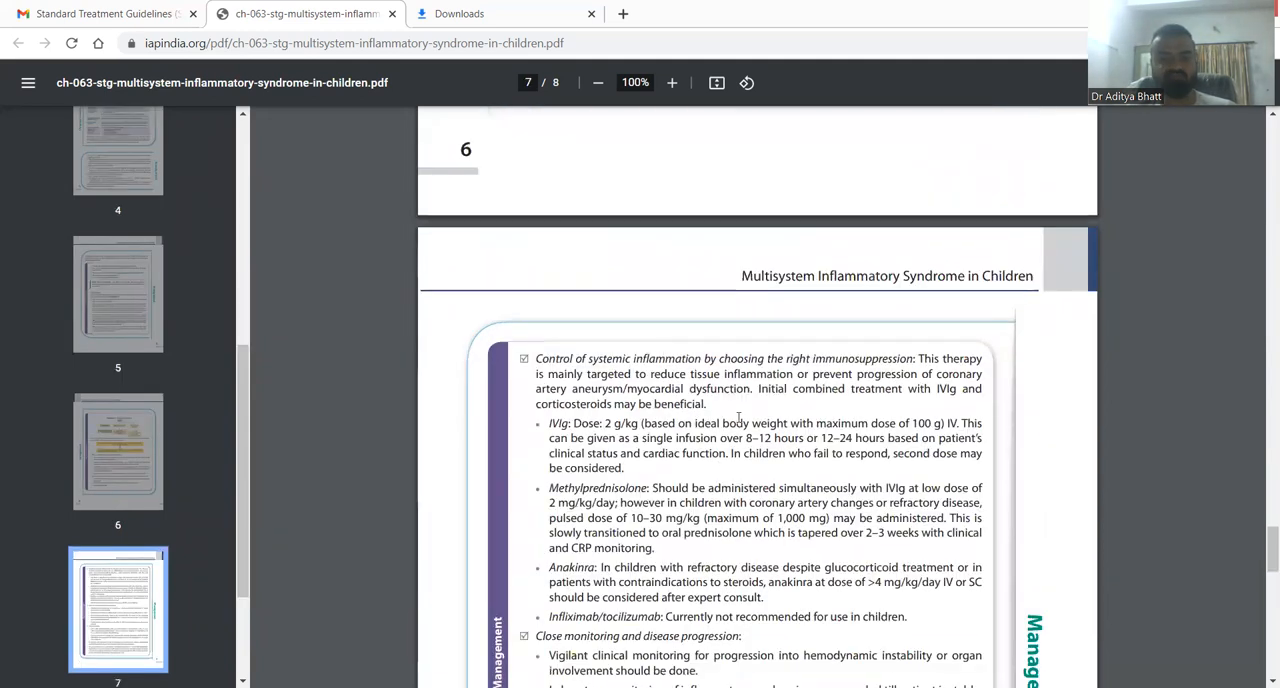
scroll(down, 3)
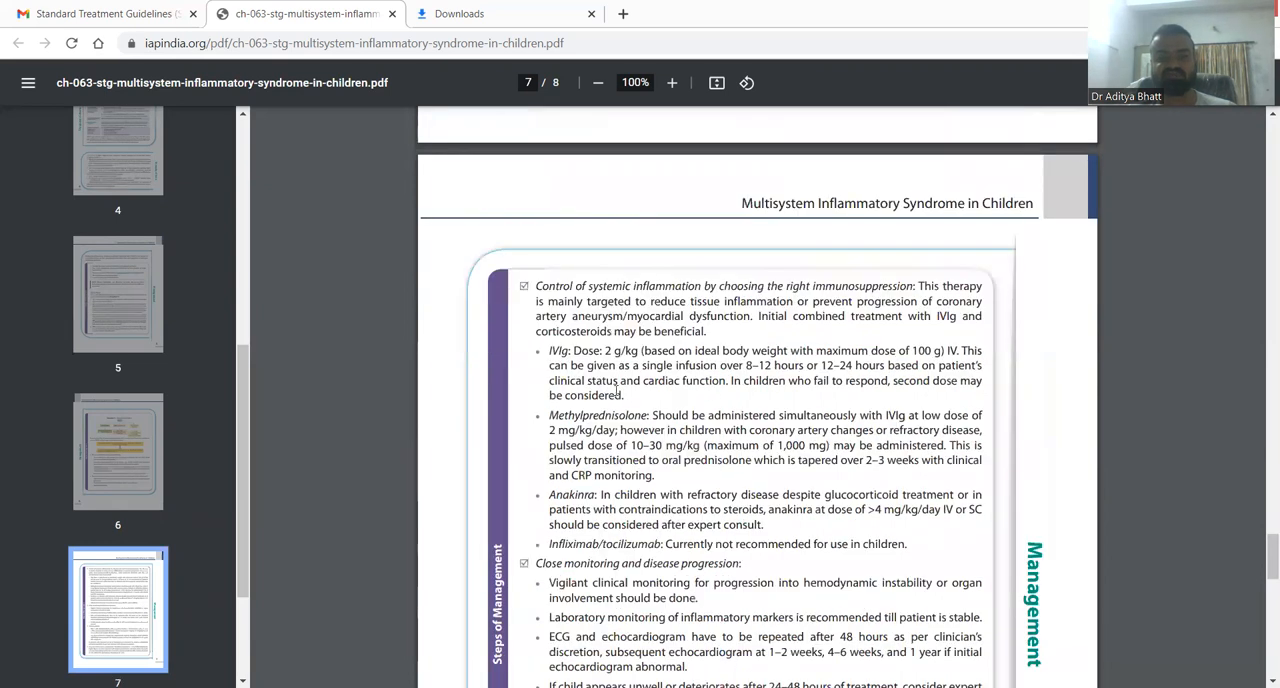
scroll(down, 3)
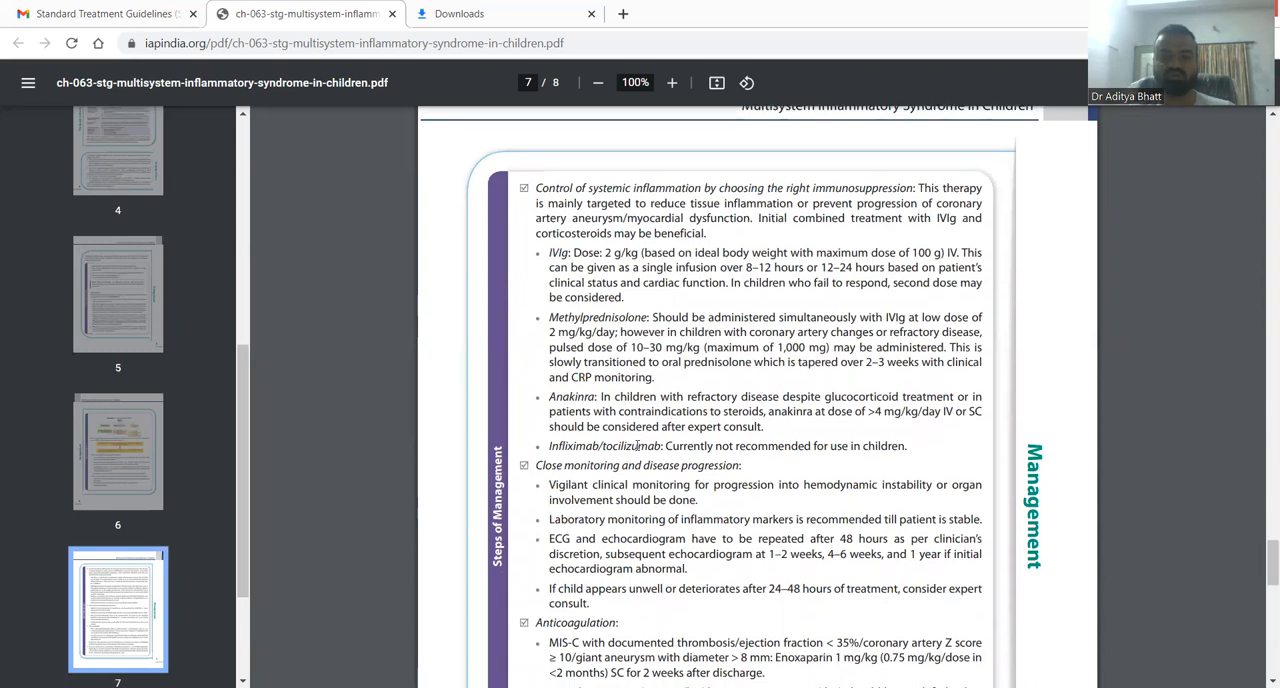
scroll(down, 3)
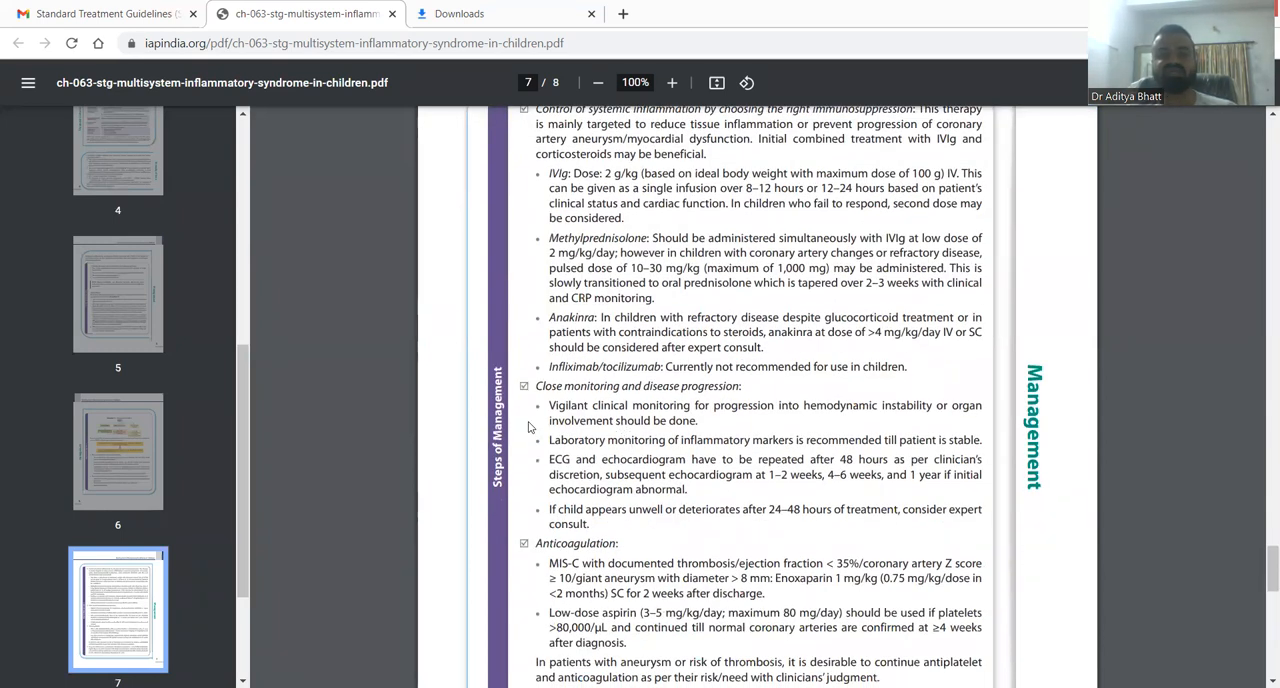
scroll(down, 3)
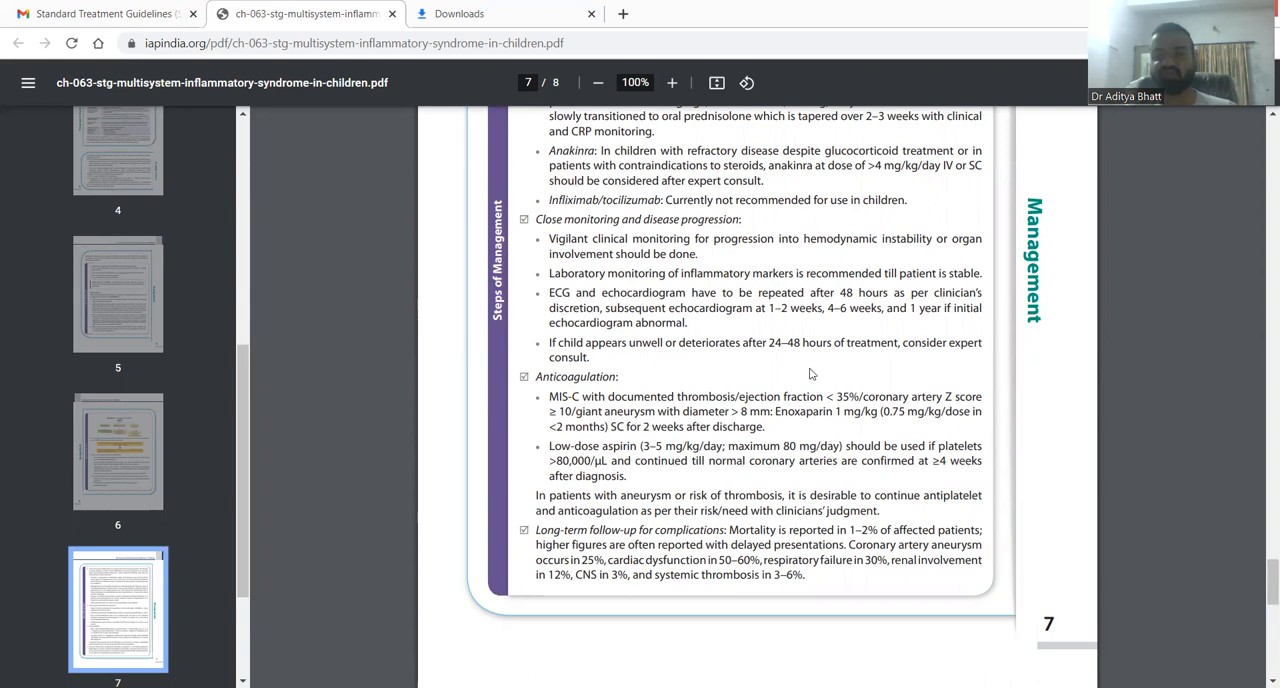
mouse_move(784, 432)
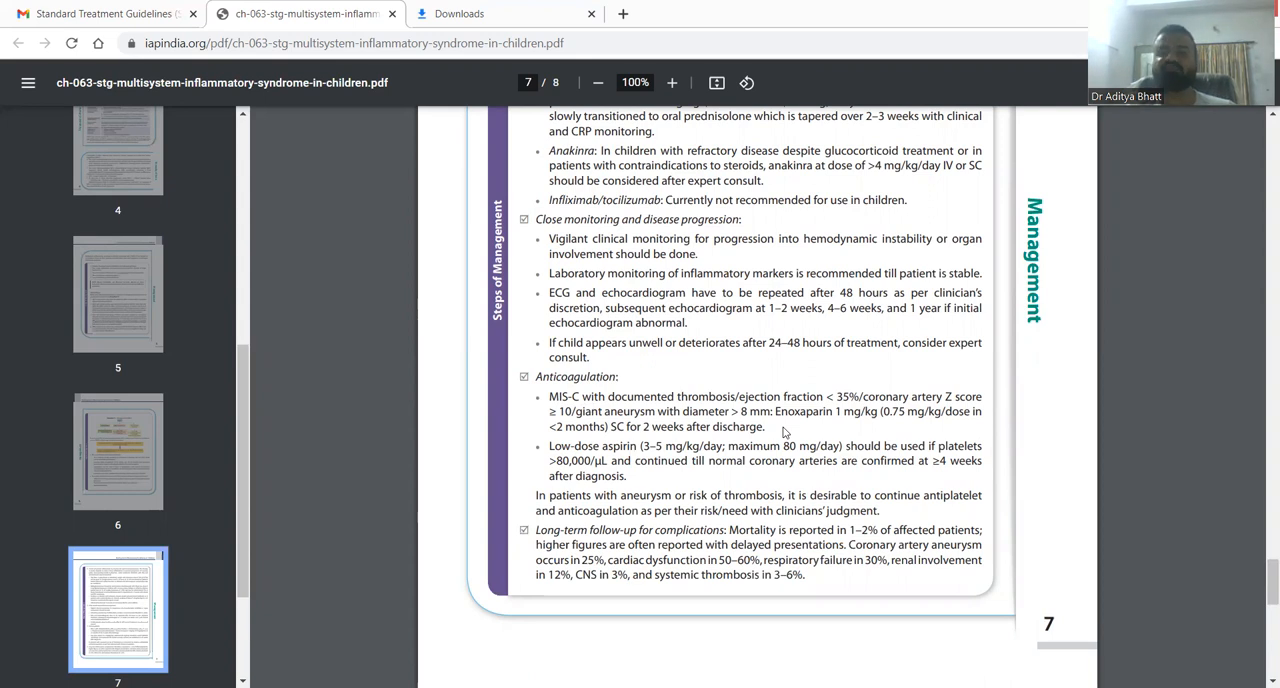
mouse_move(790, 428)
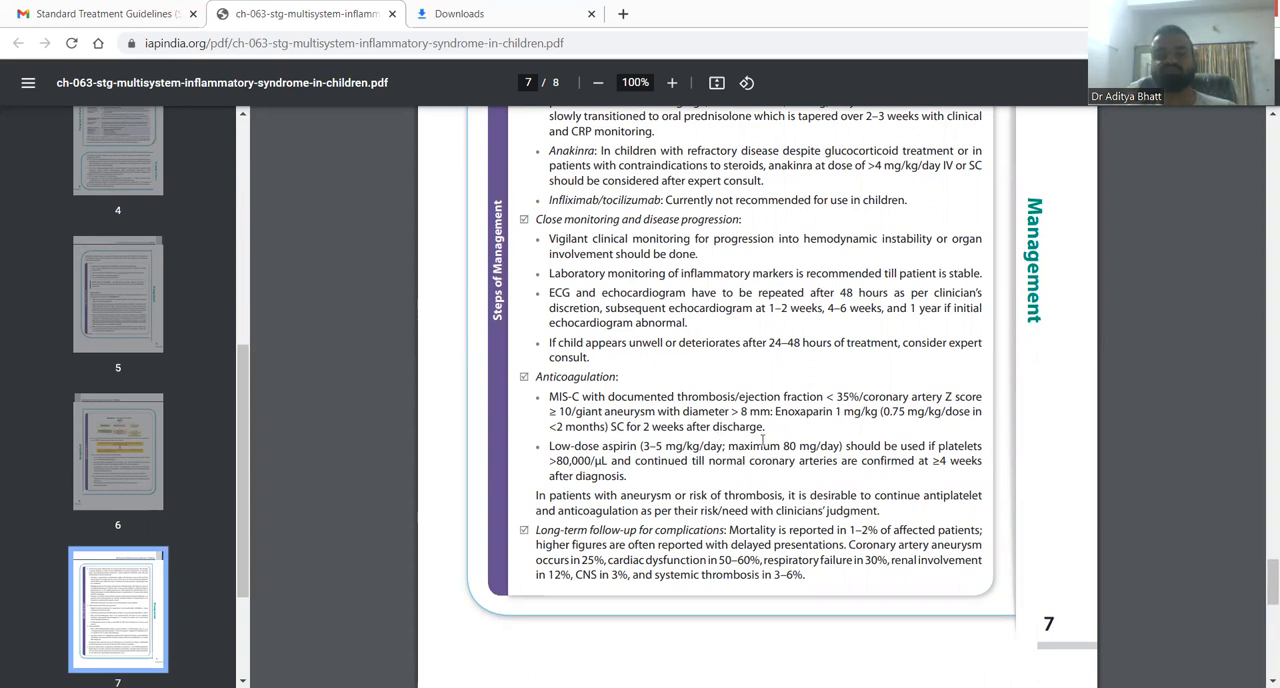
mouse_move(764, 440)
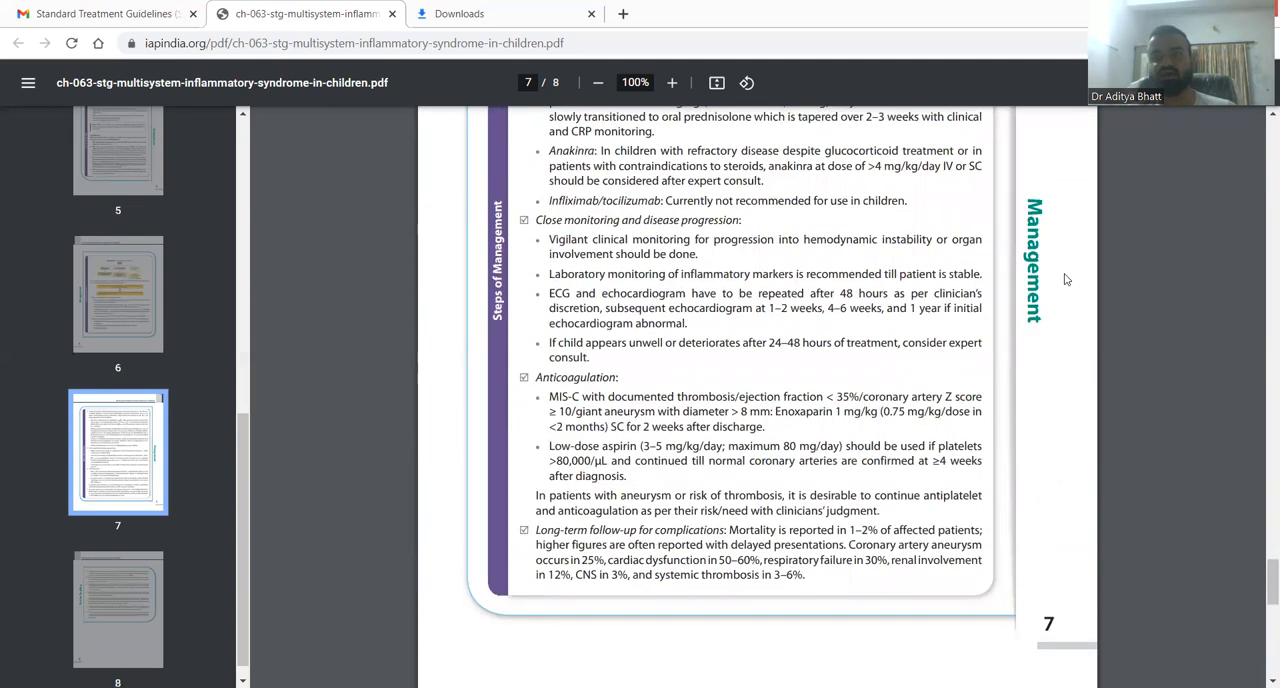
mouse_move(618, 74)
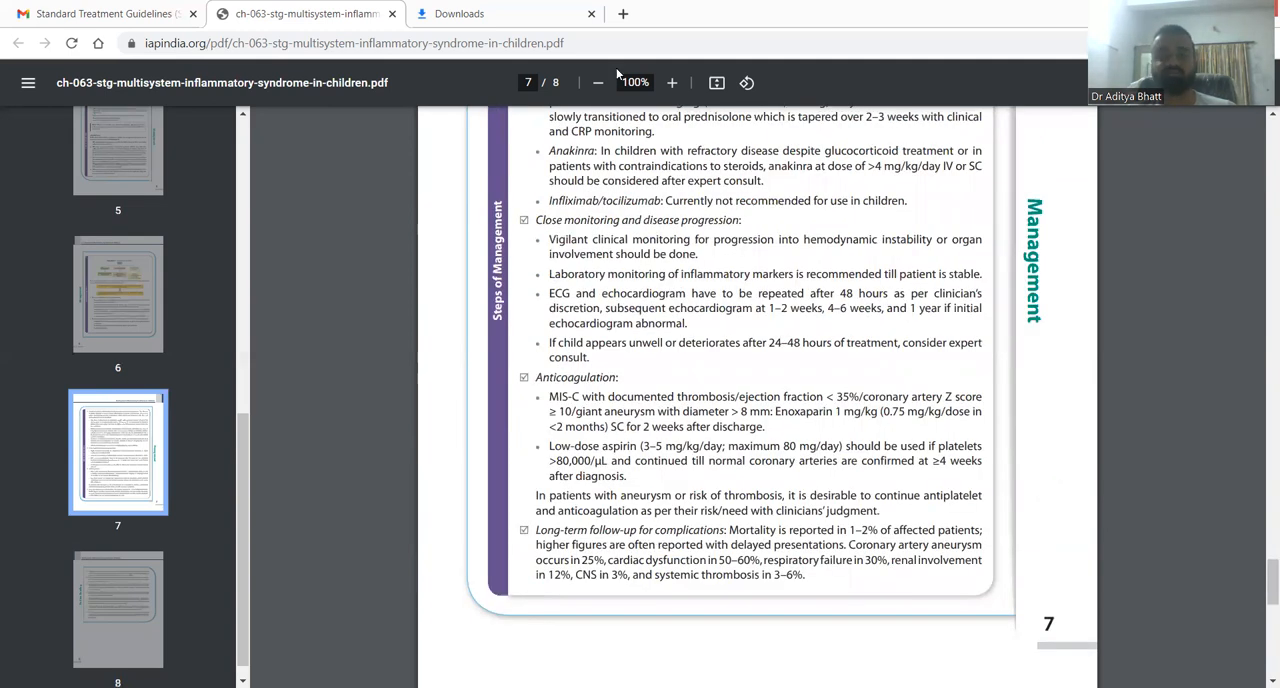